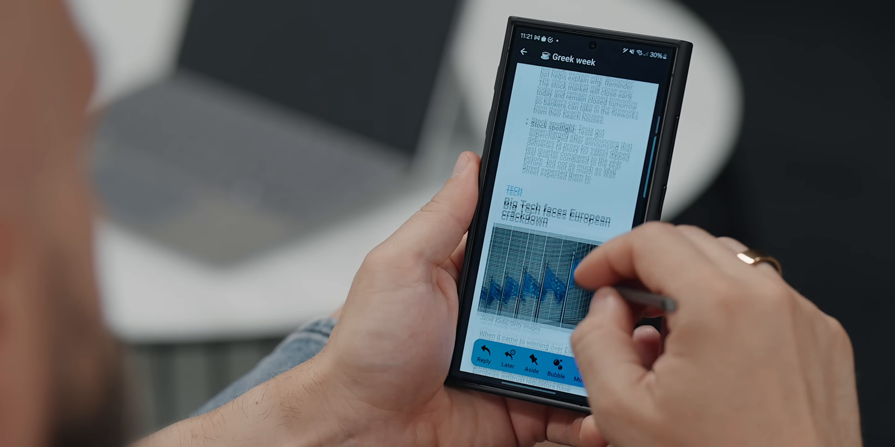
scroll("down", 3)
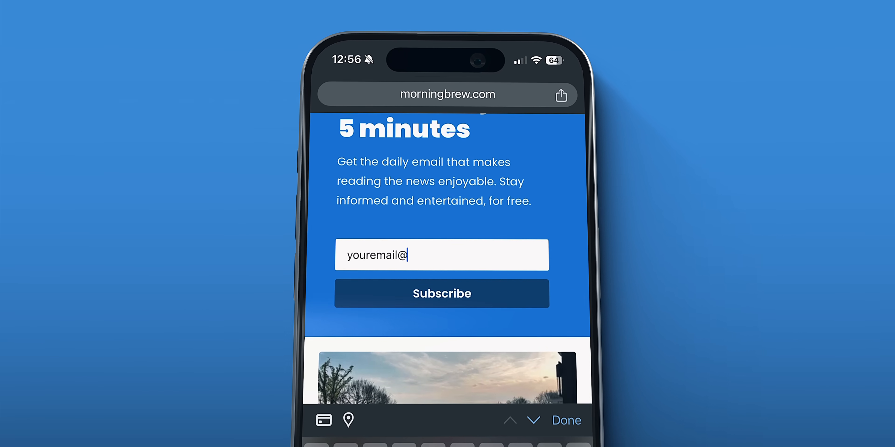
type("email.com")
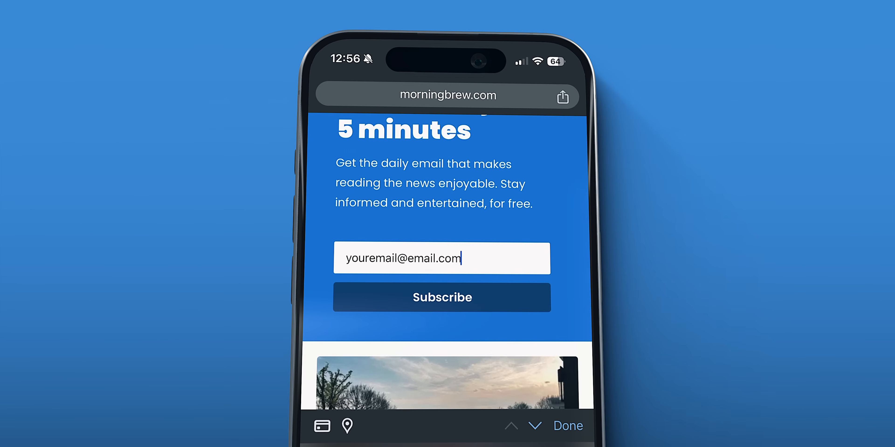